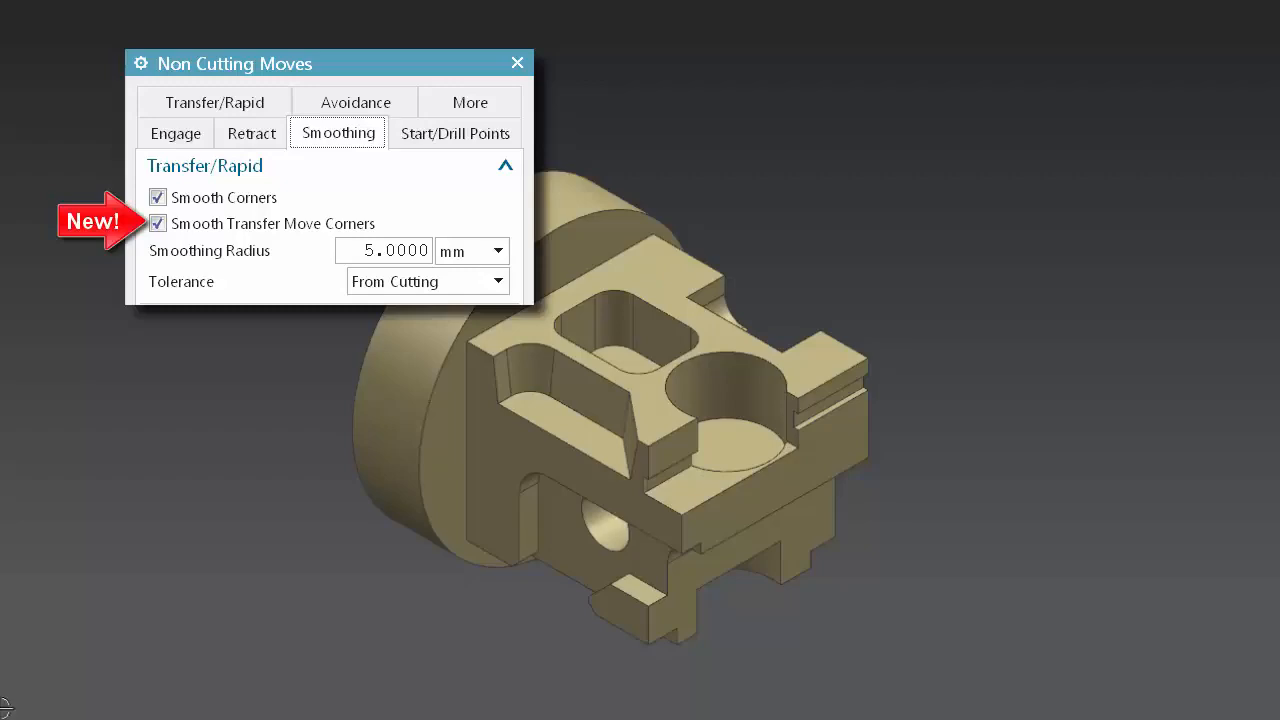
{"action": "mouse_move", "coordinate": [18, 710]}
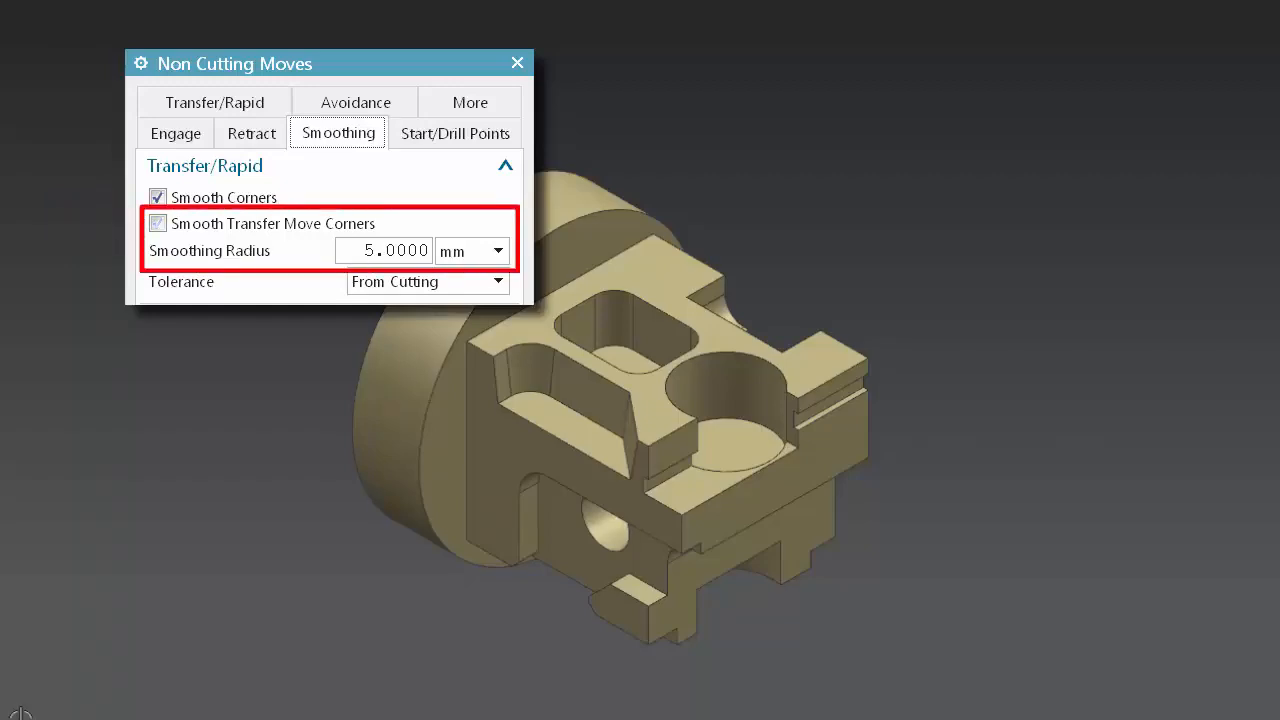
Re-enable Smooth Transfer Move Corners so transfer moves get rounded 5 mm corners
{"action": "left_click", "coordinate": [157, 223]}
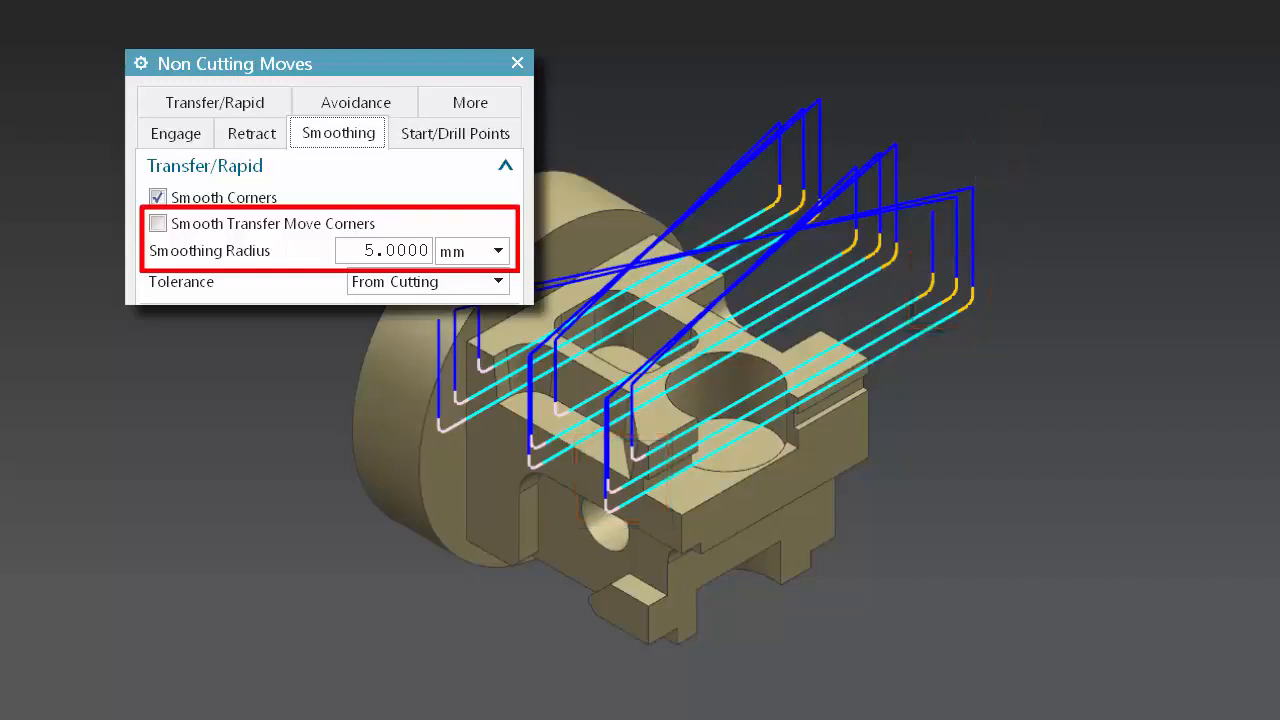
{"action": "left_click", "coordinate": [157, 223]}
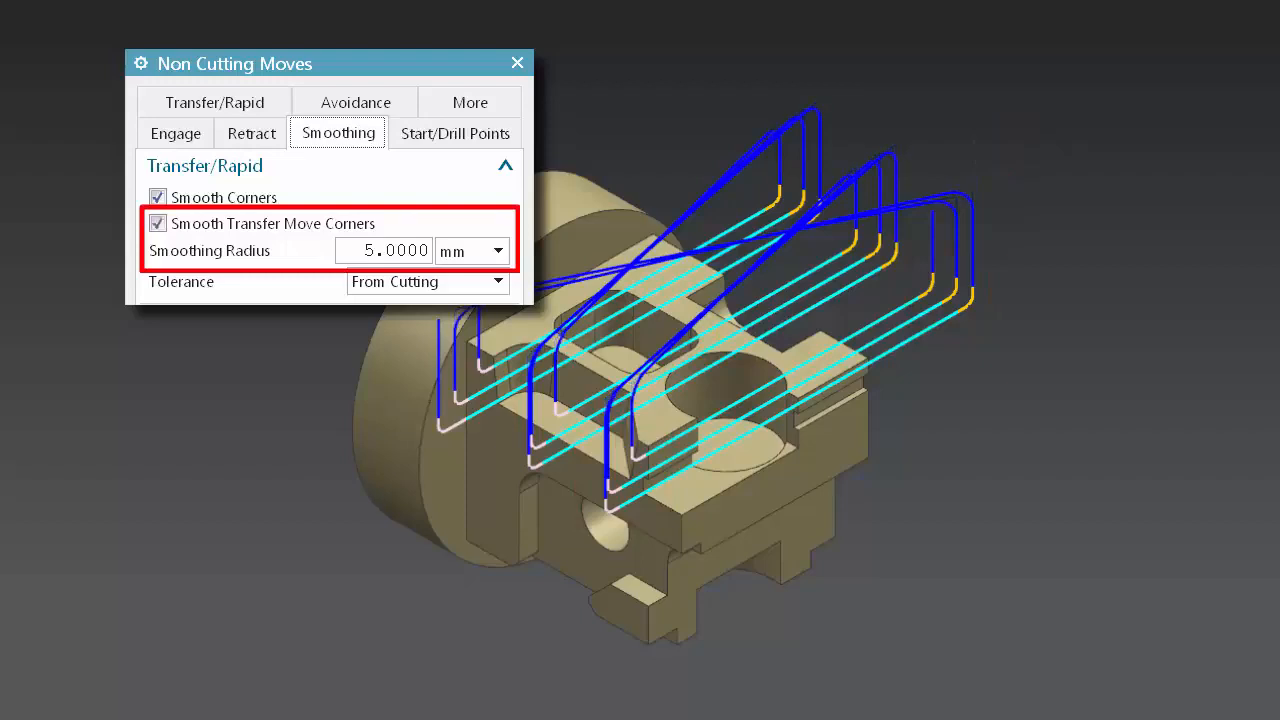